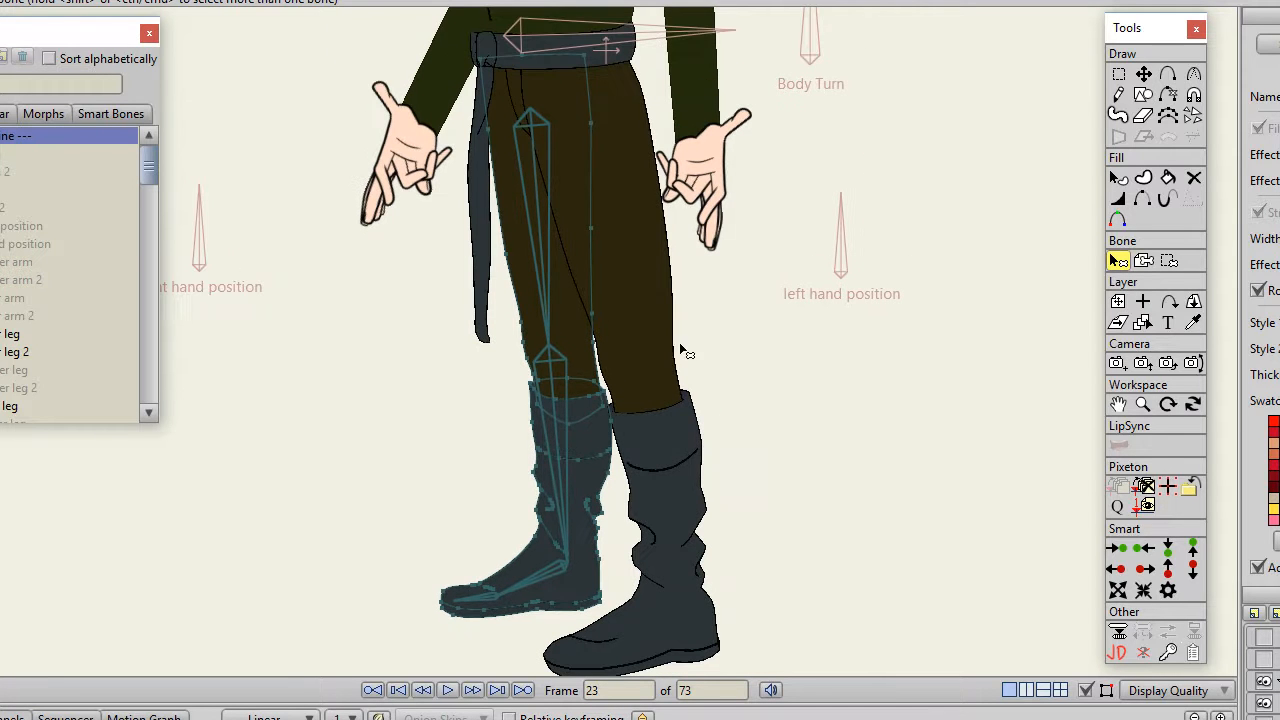
mouse_move(498, 230)
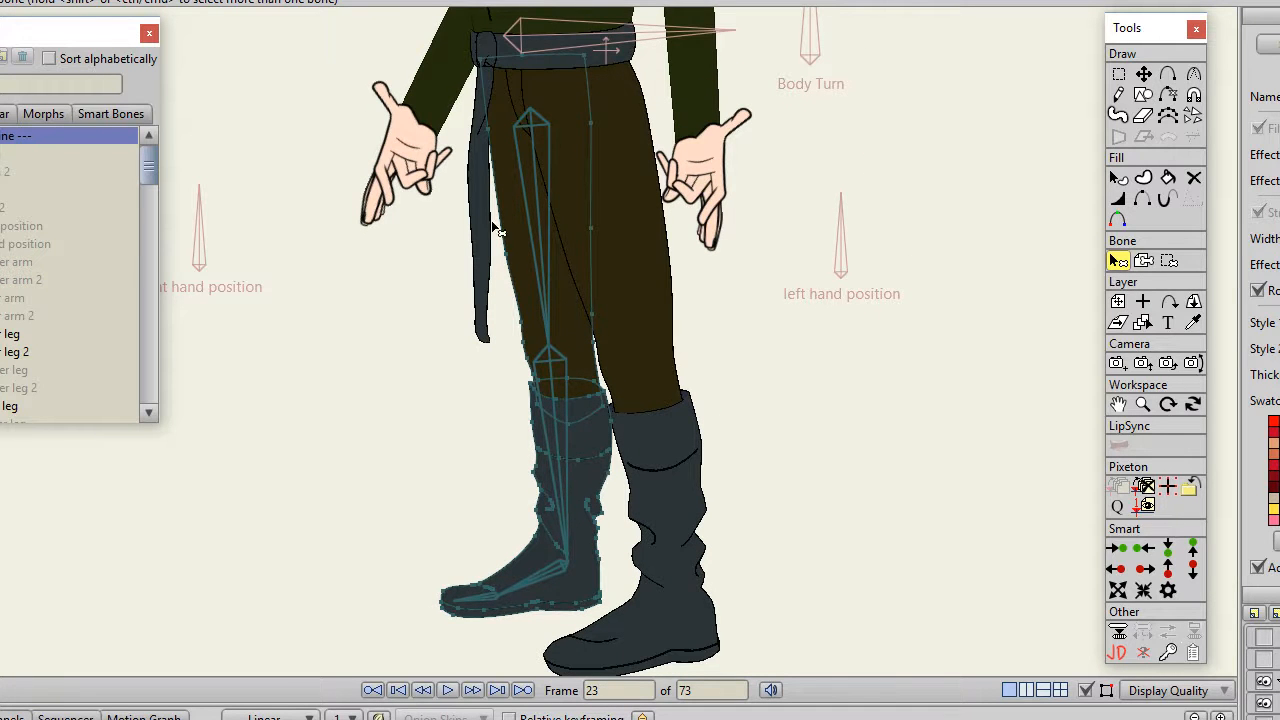
mouse_move(572, 372)
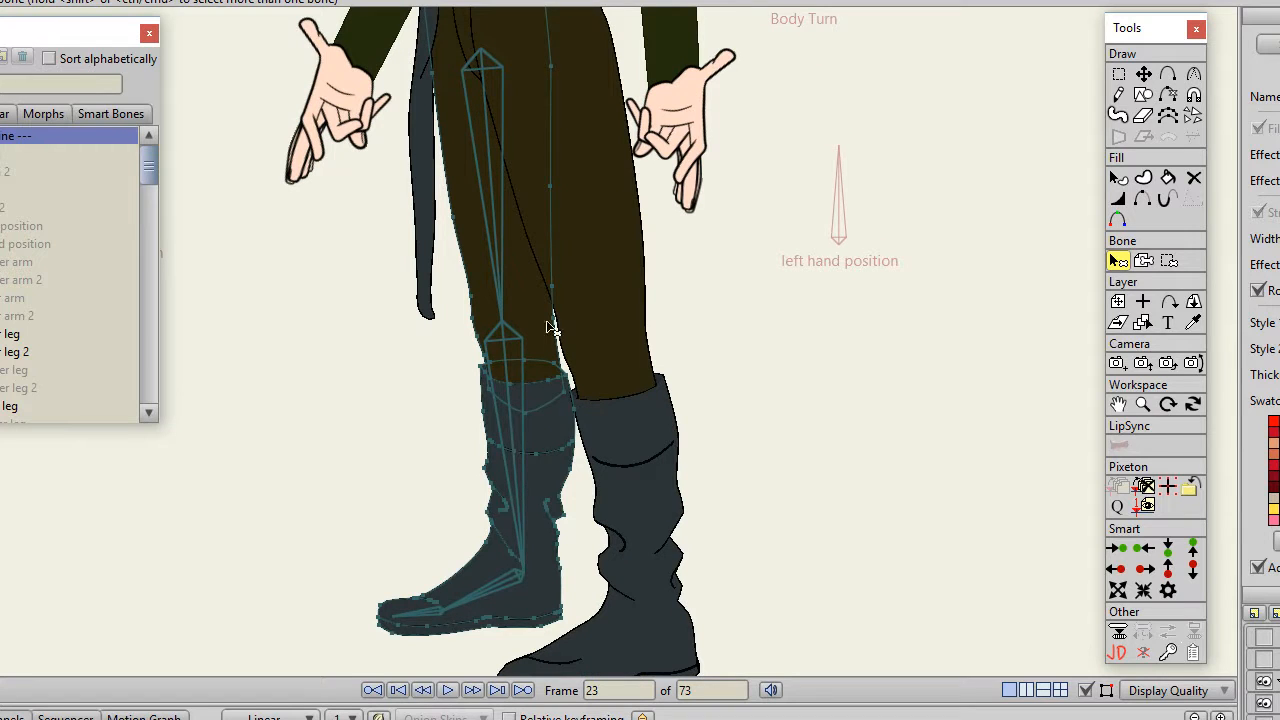
mouse_move(600, 318)
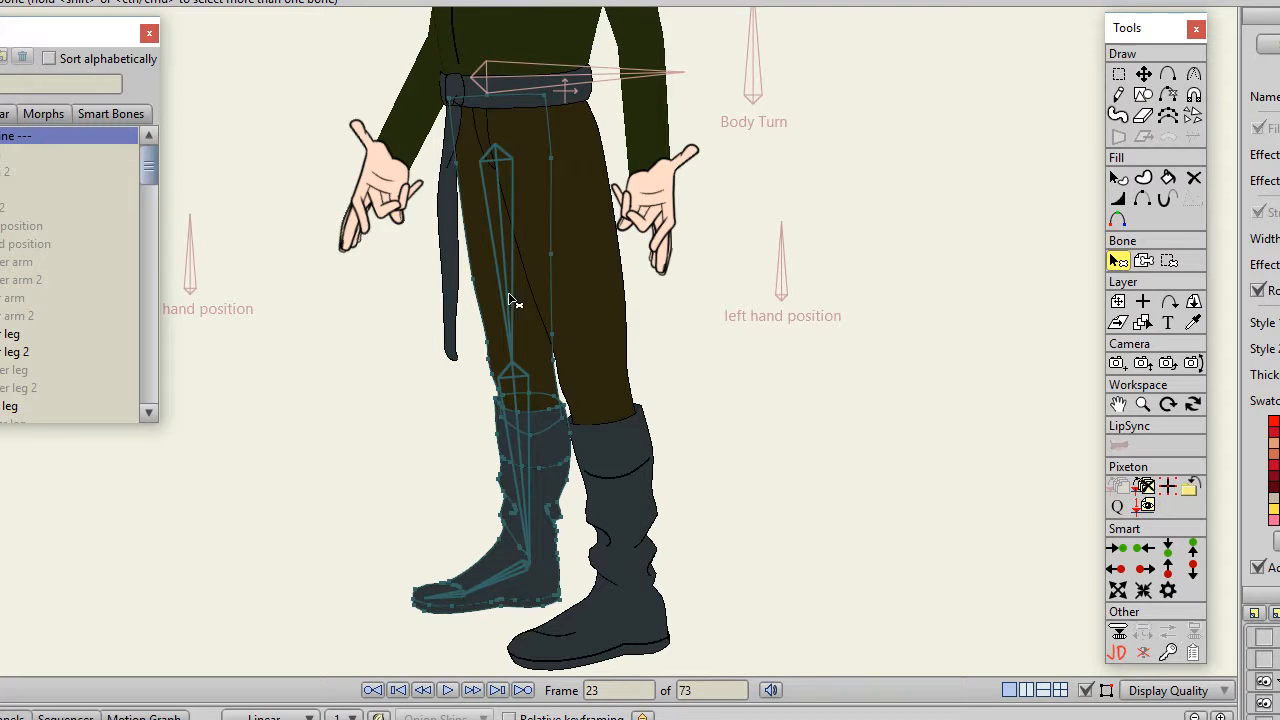
mouse_move(482, 570)
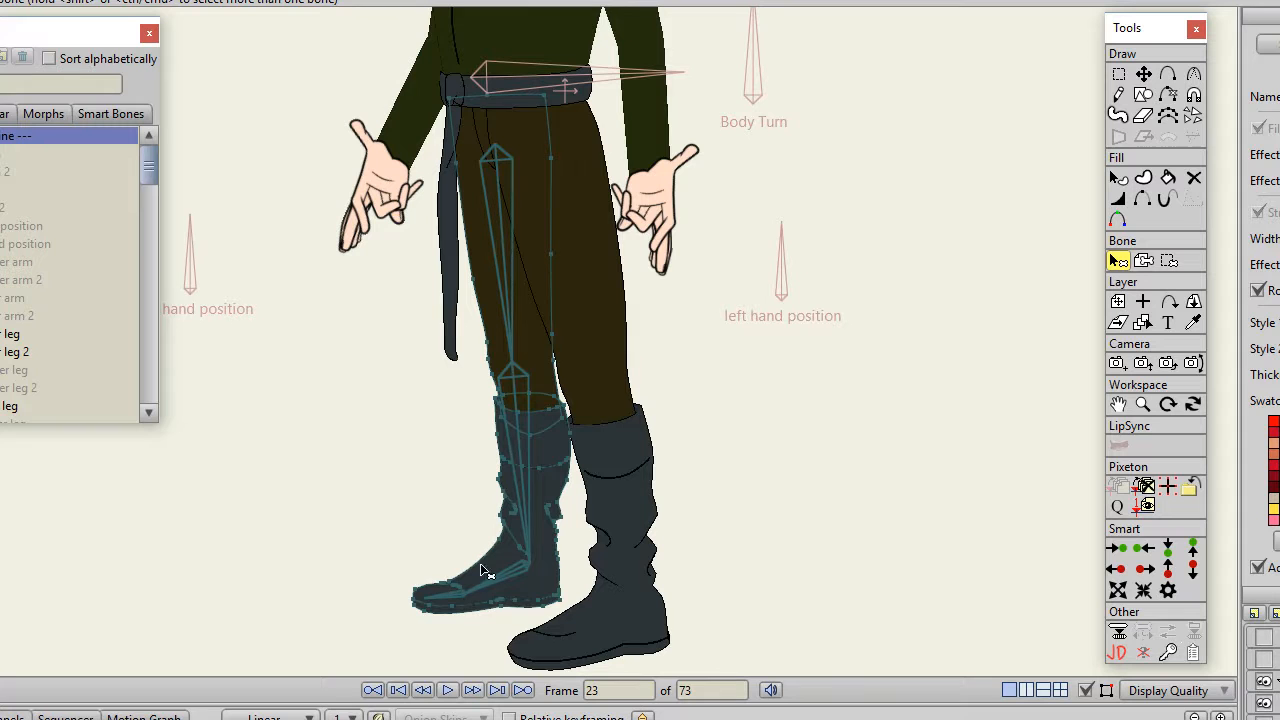
mouse_move(498, 368)
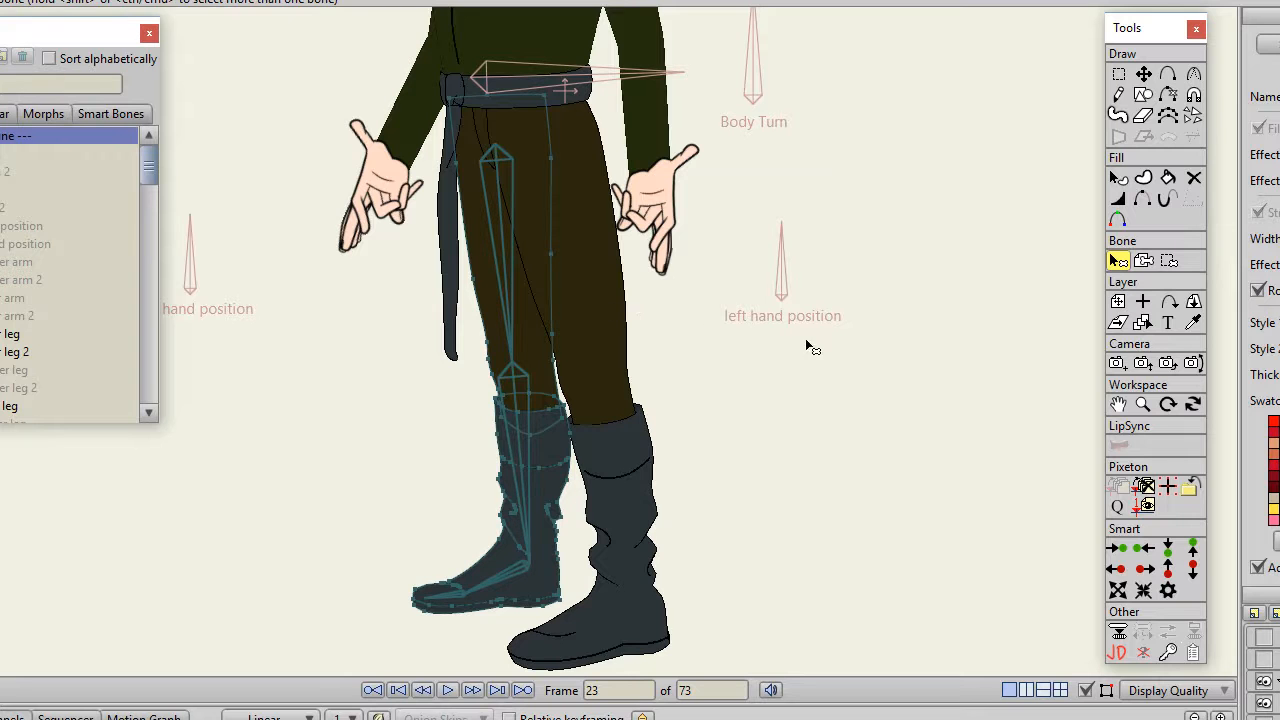
mouse_move(1144, 280)
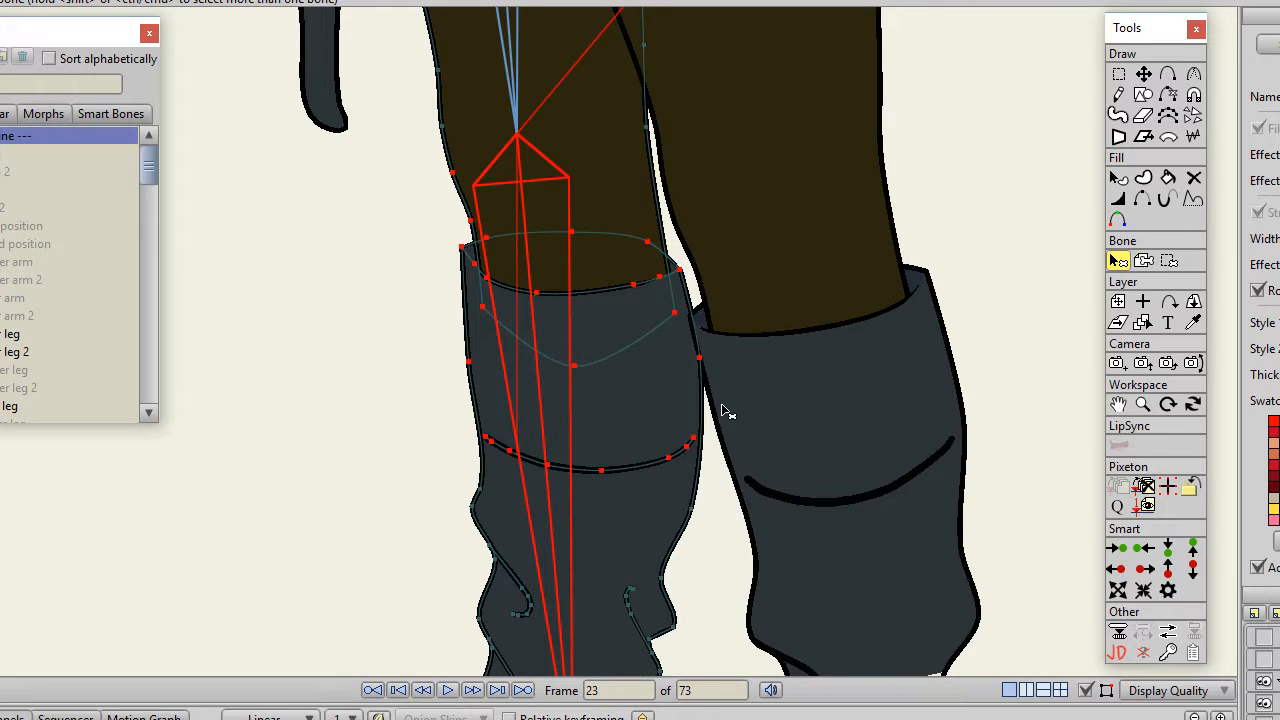
mouse_move(706, 330)
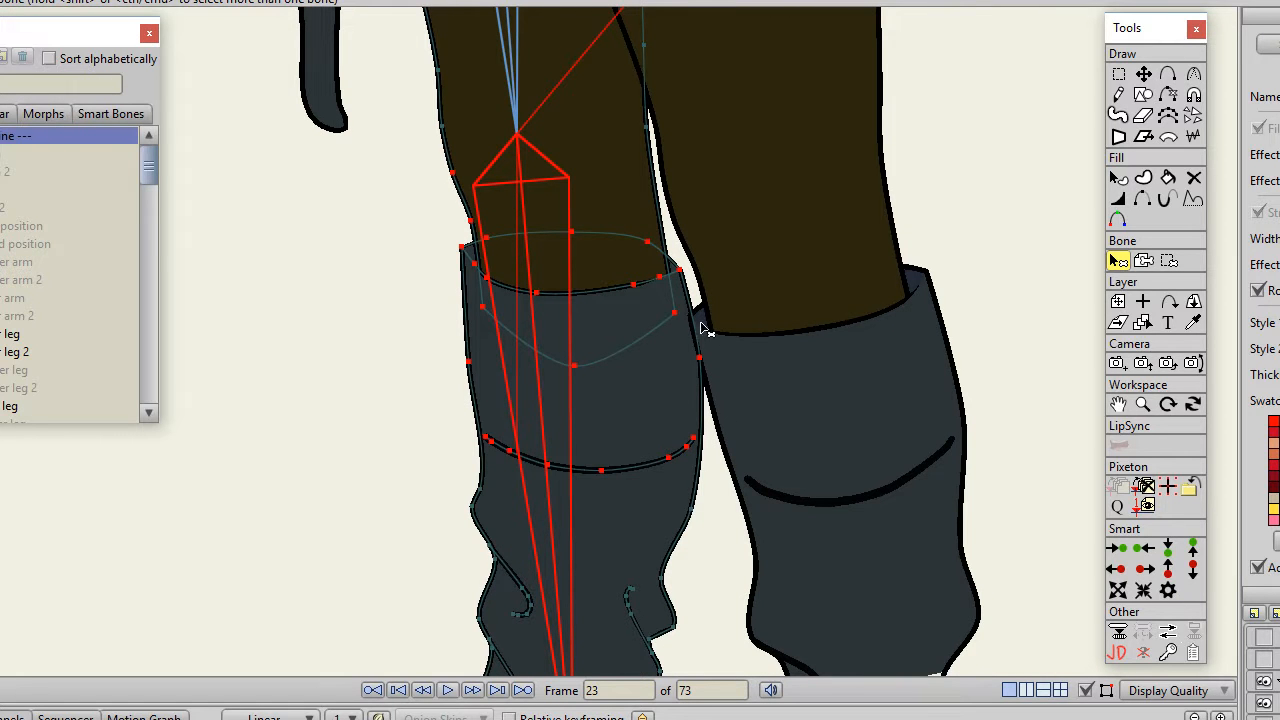
mouse_move(624, 438)
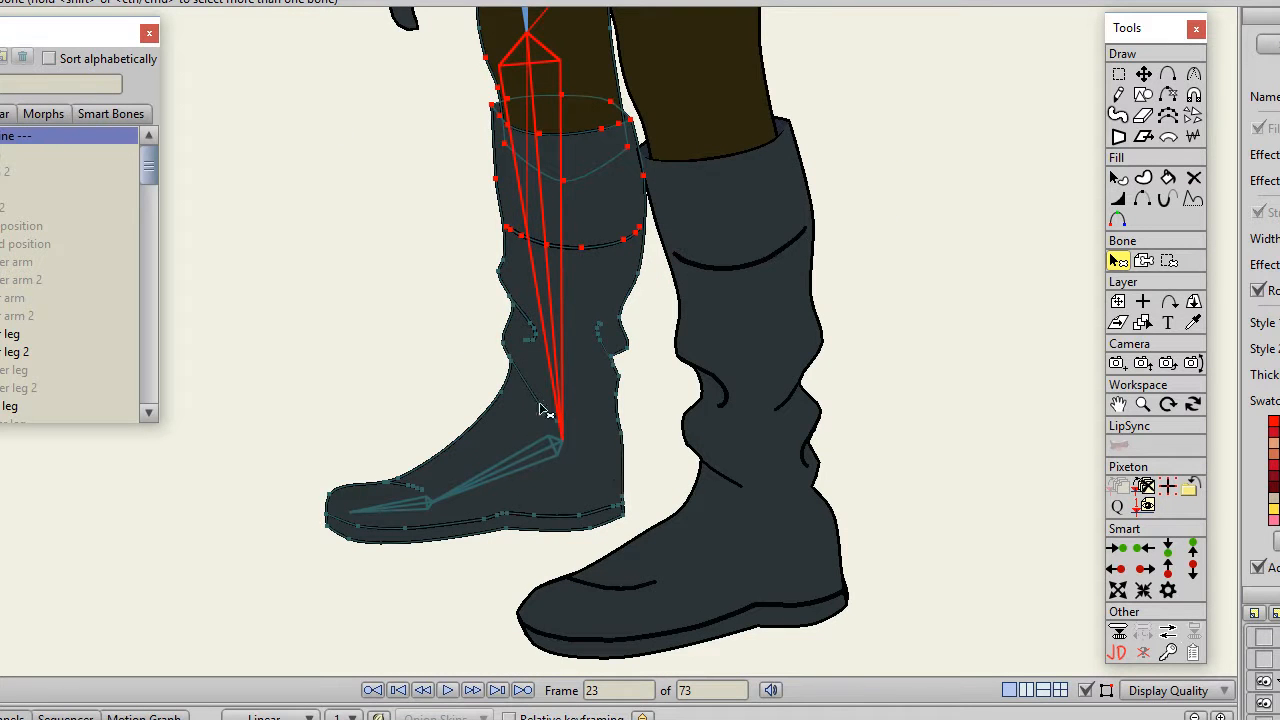
mouse_move(600, 398)
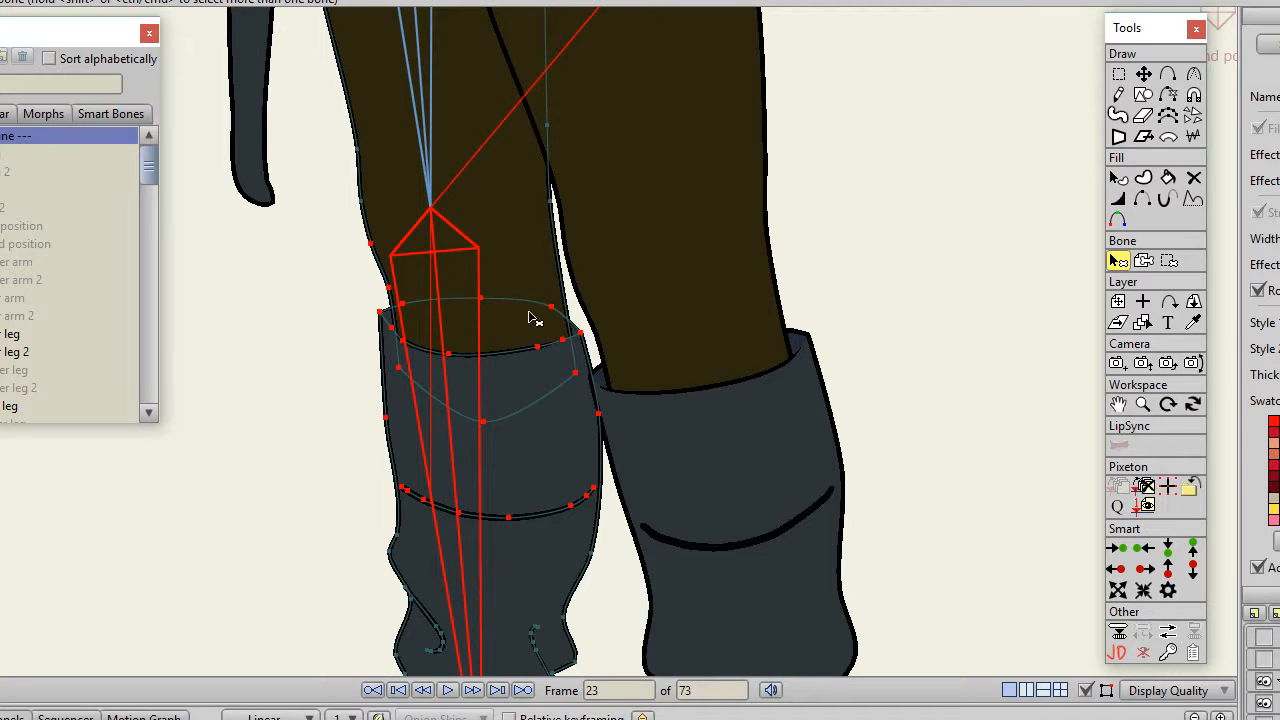
mouse_move(524, 340)
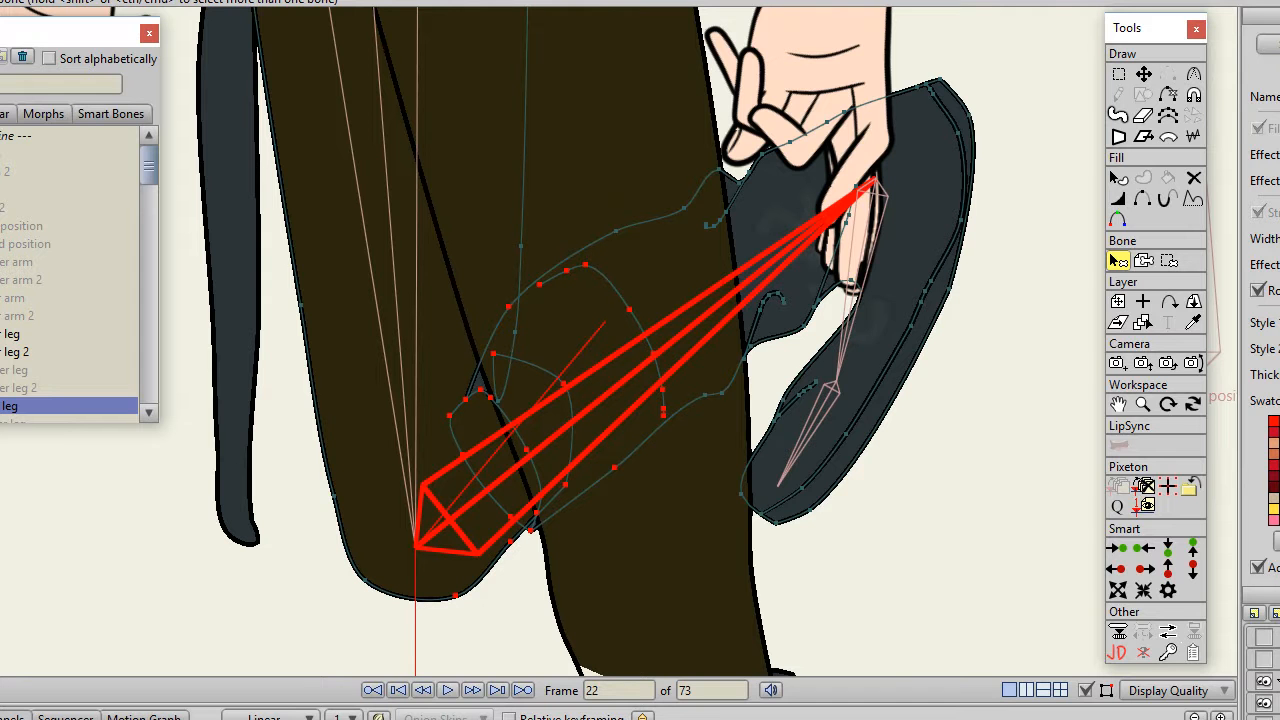
Move a knee point with Transform Points so the boot bends smoothly around the knee at frame 8.
click(416, 688)
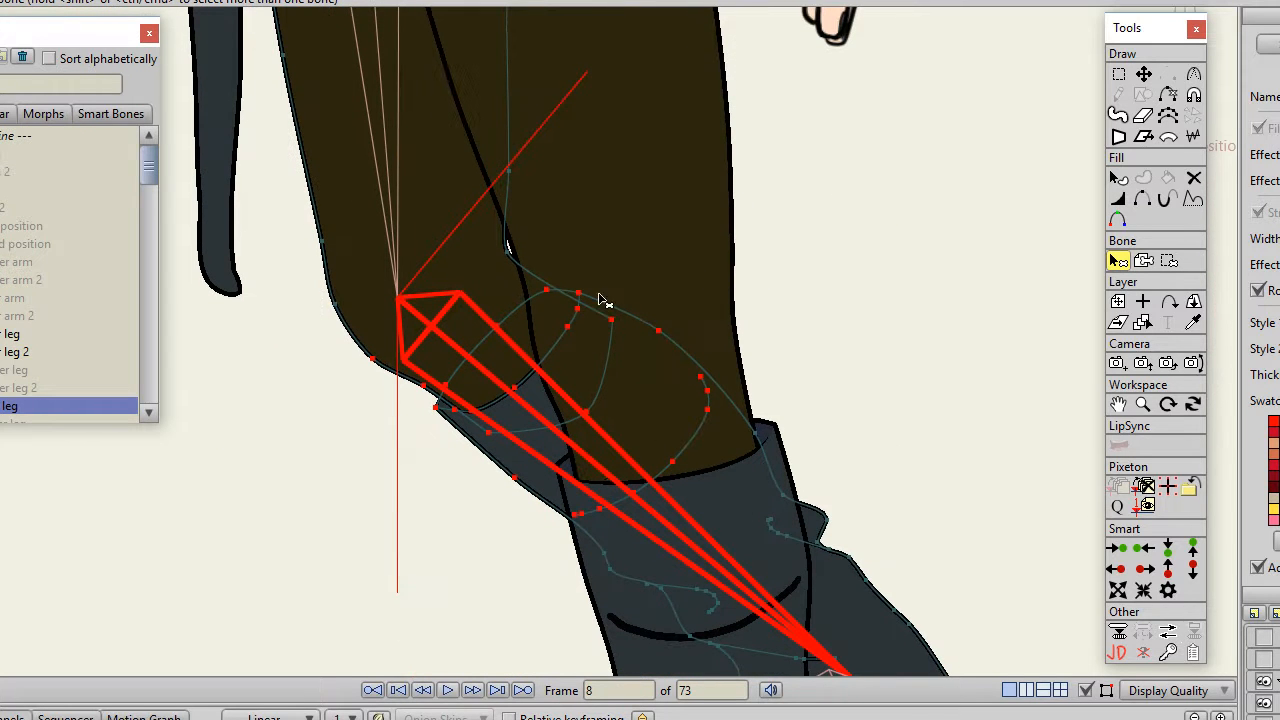
mouse_move(630, 320)
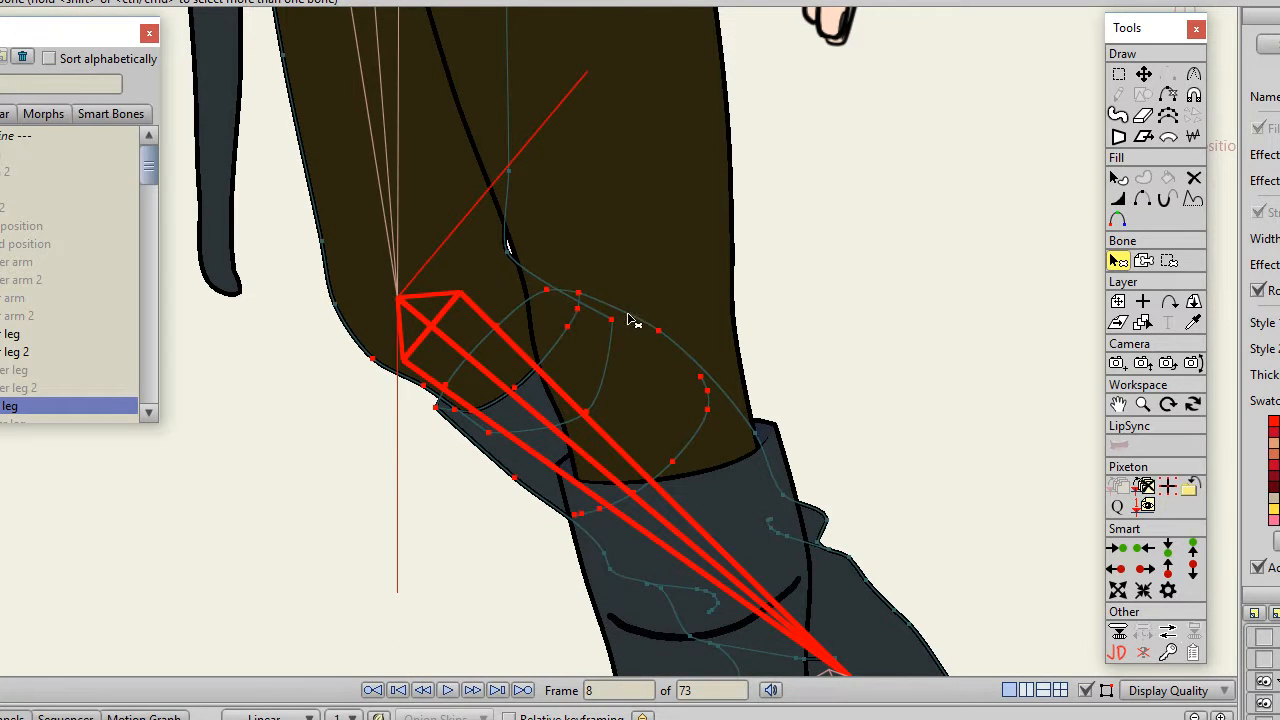
mouse_move(504, 260)
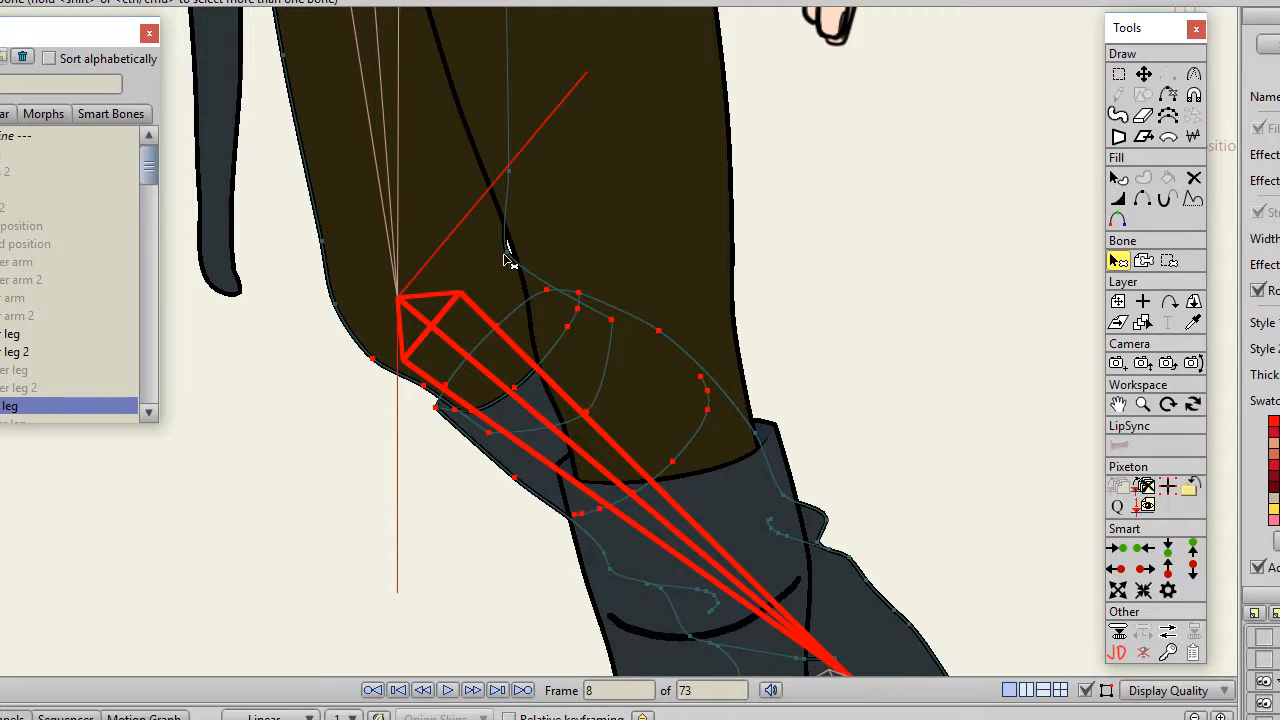
mouse_move(548, 252)
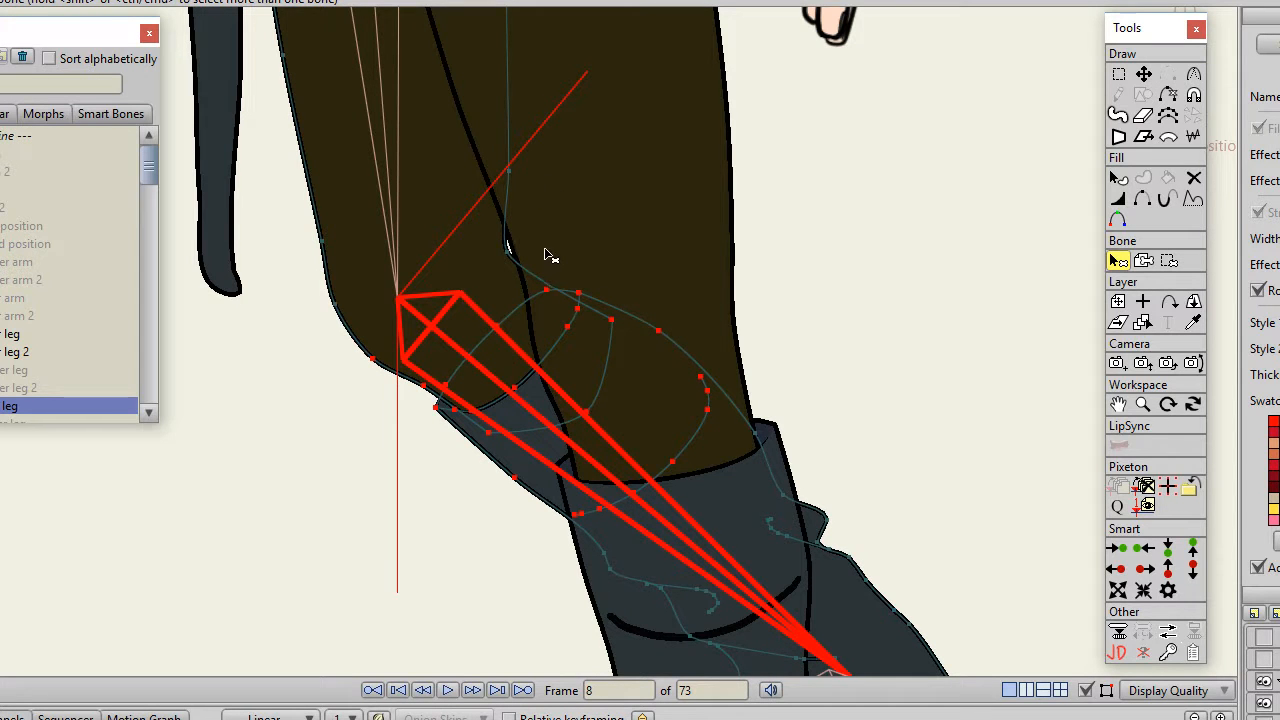
mouse_move(528, 180)
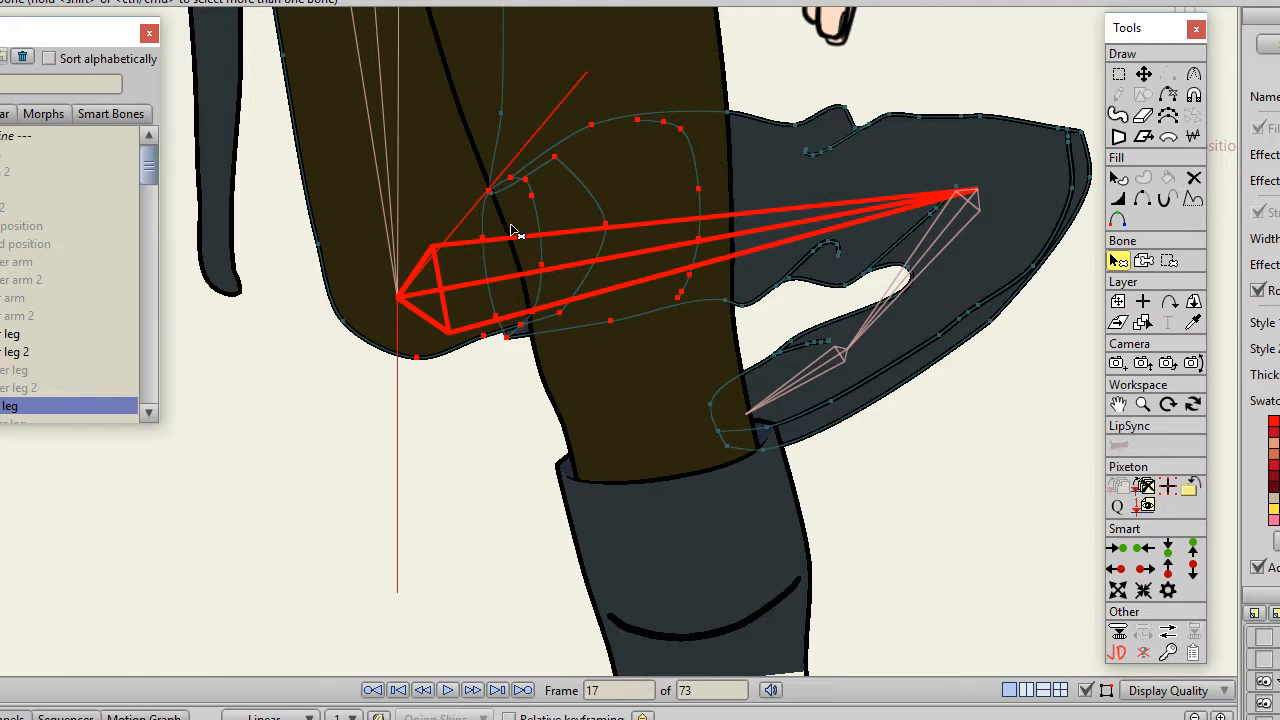
mouse_move(1050, 270)
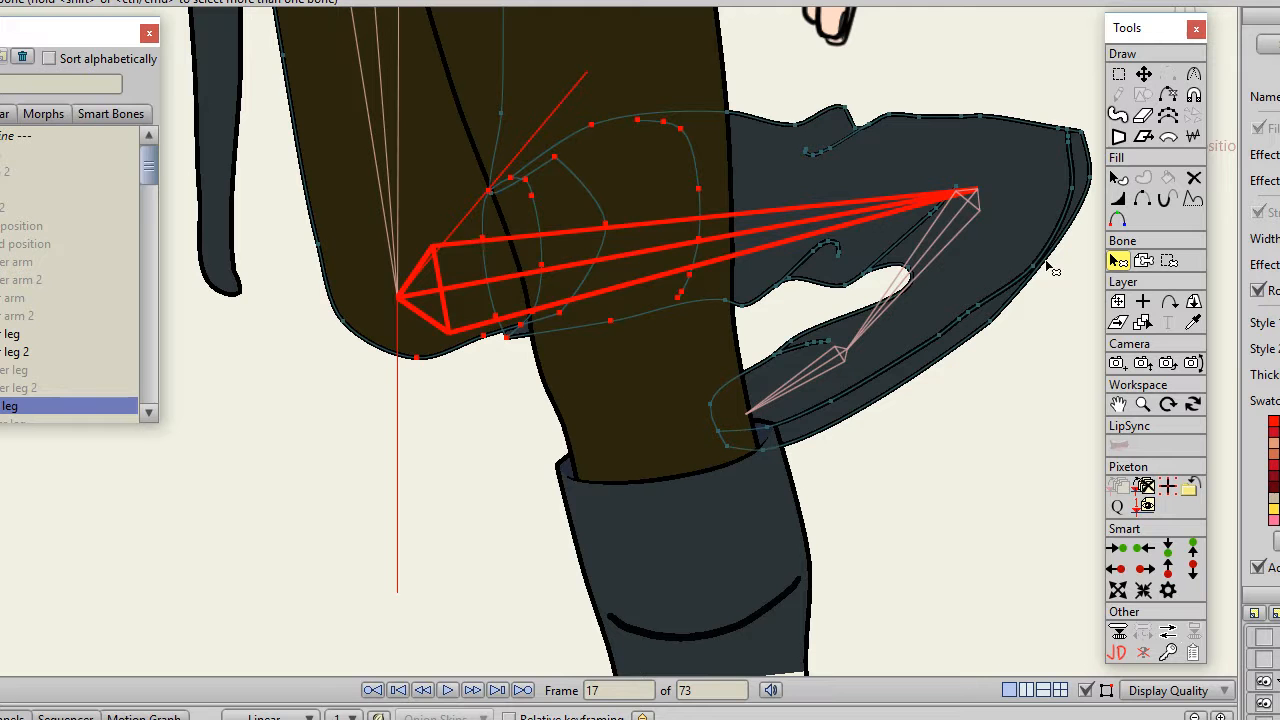